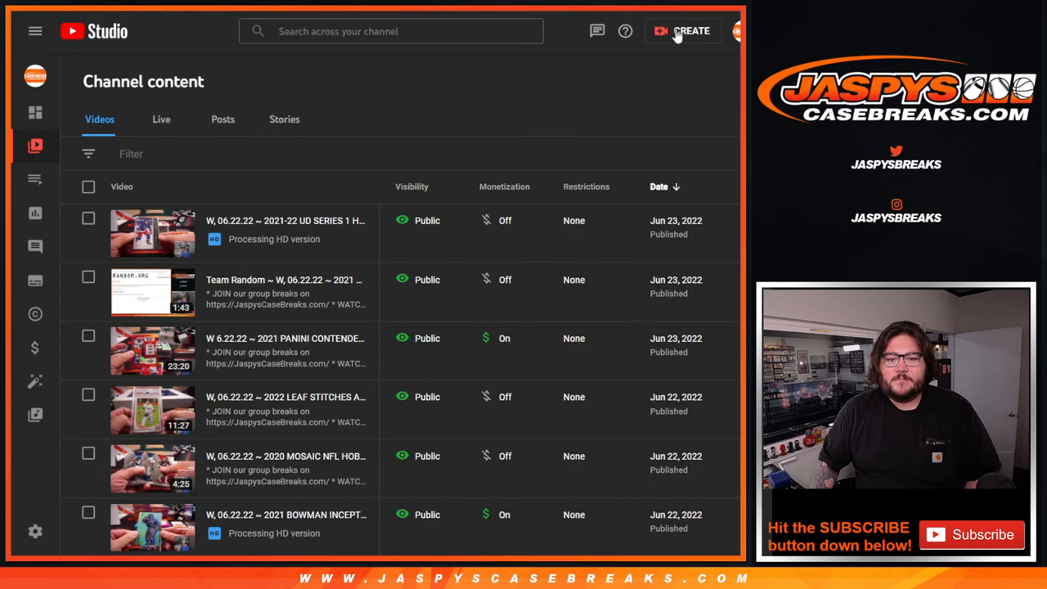
# Start a new video upload from the Create menu.
pyautogui.click(682, 29)
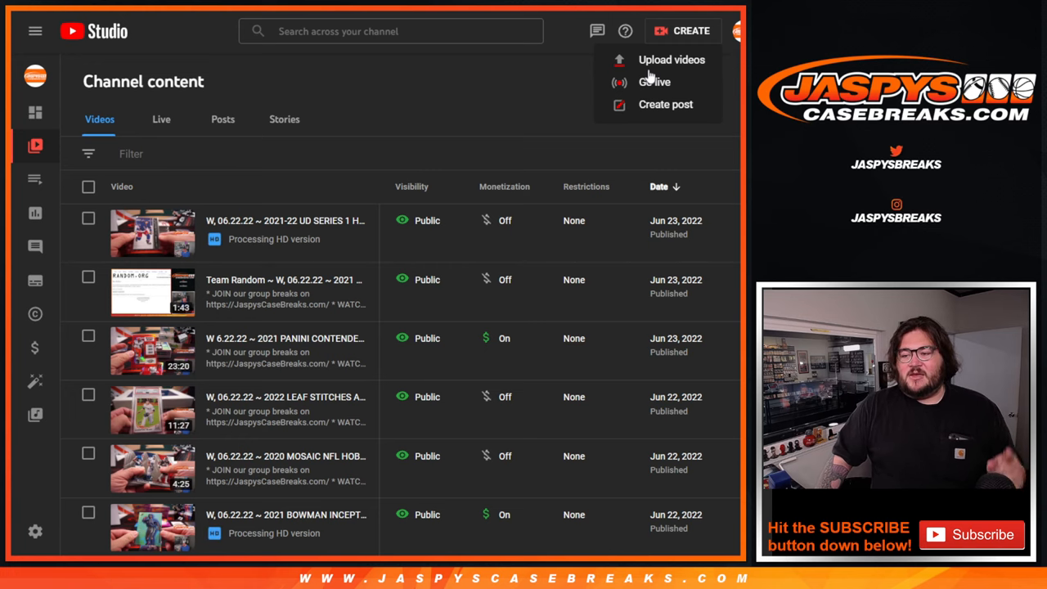
pyautogui.click(670, 58)
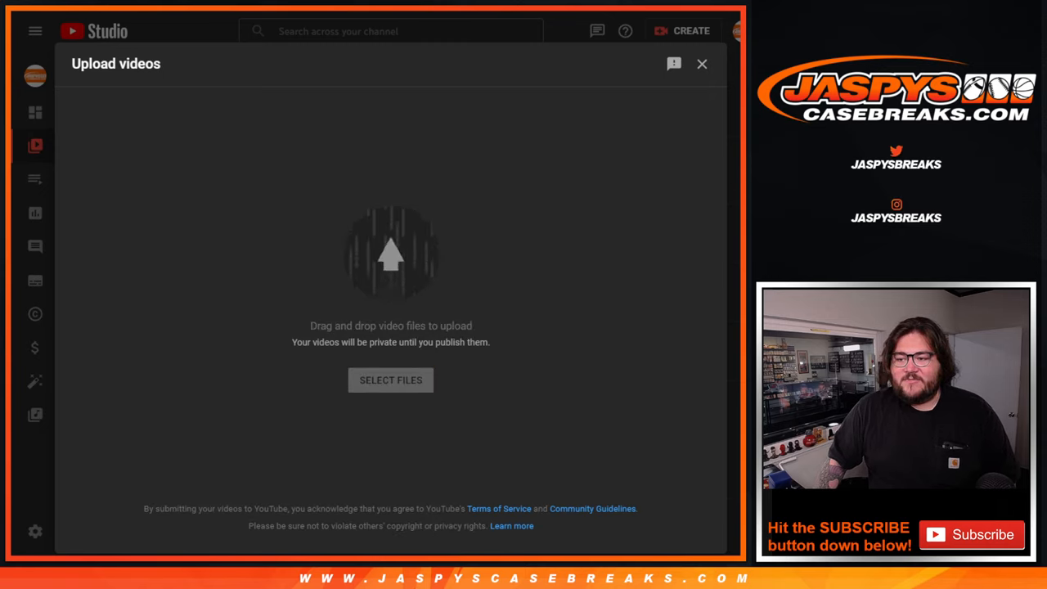
# Select the break recording file, then dismiss the failed 'Processing abandoned' upload details.
pyautogui.click(390, 380)
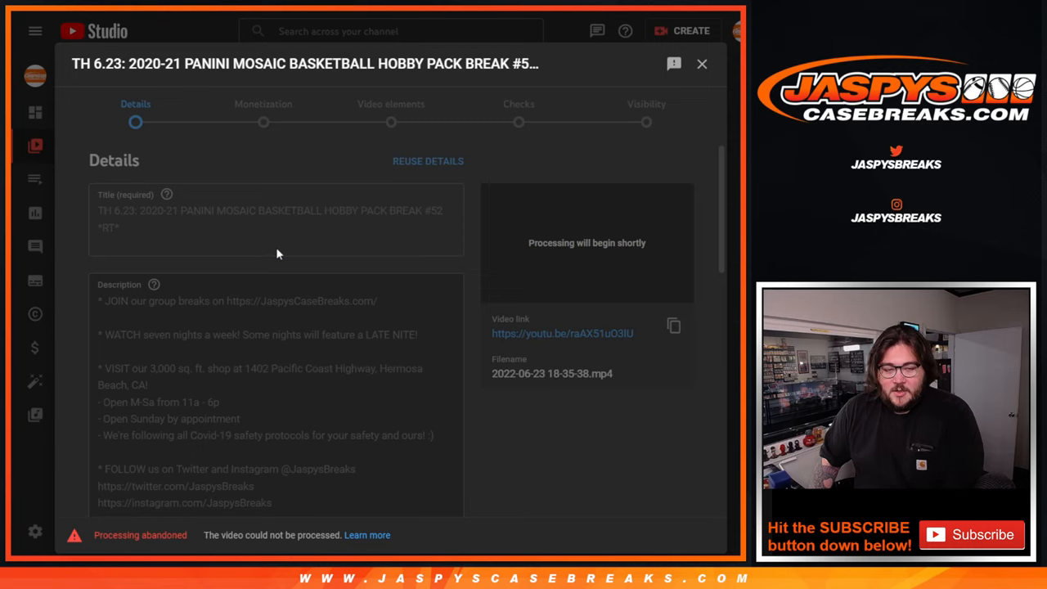
pyautogui.moveTo(243, 235)
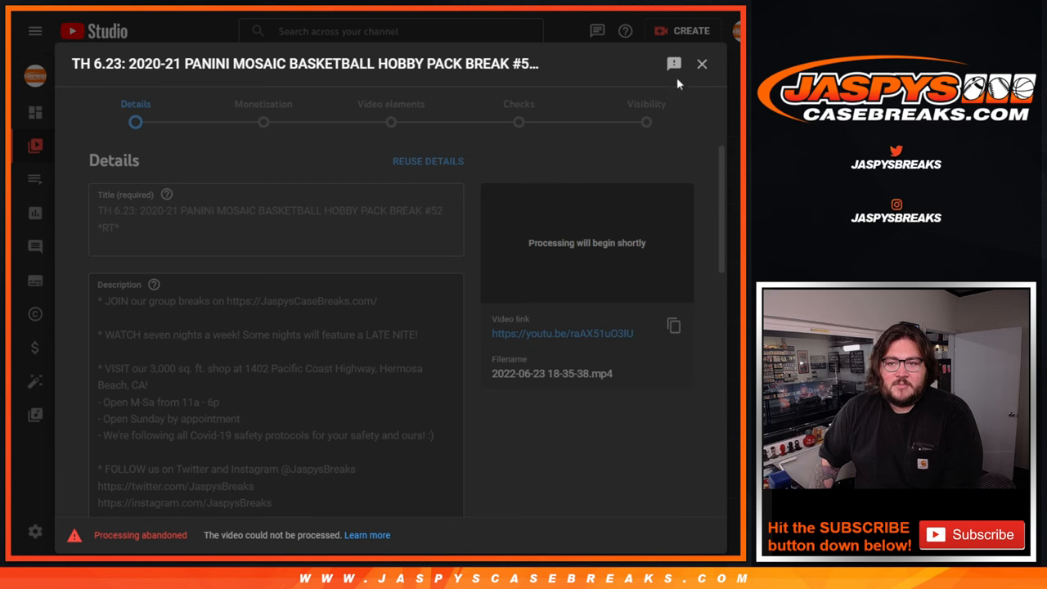
pyautogui.click(700, 63)
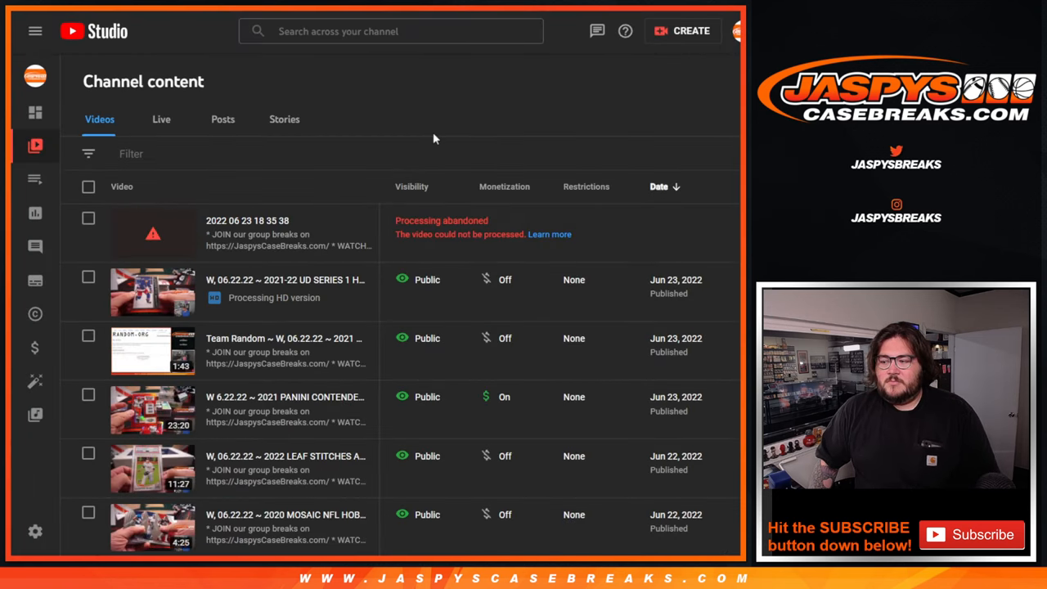
pyautogui.moveTo(484, 246)
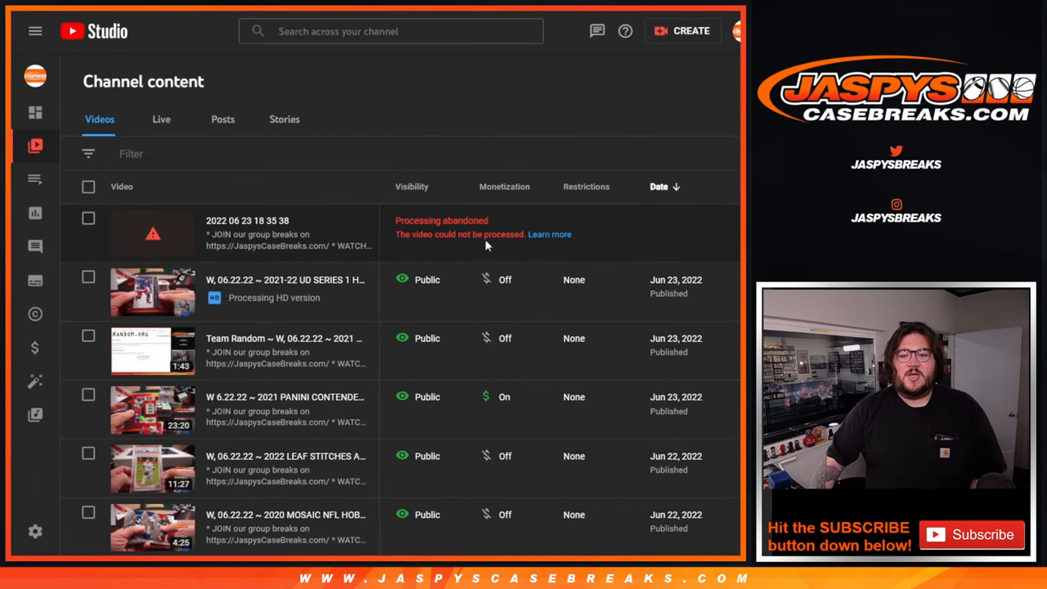
# Mark the failed upload in the content list and start a fresh upload to retry.
pyautogui.click(88, 218)
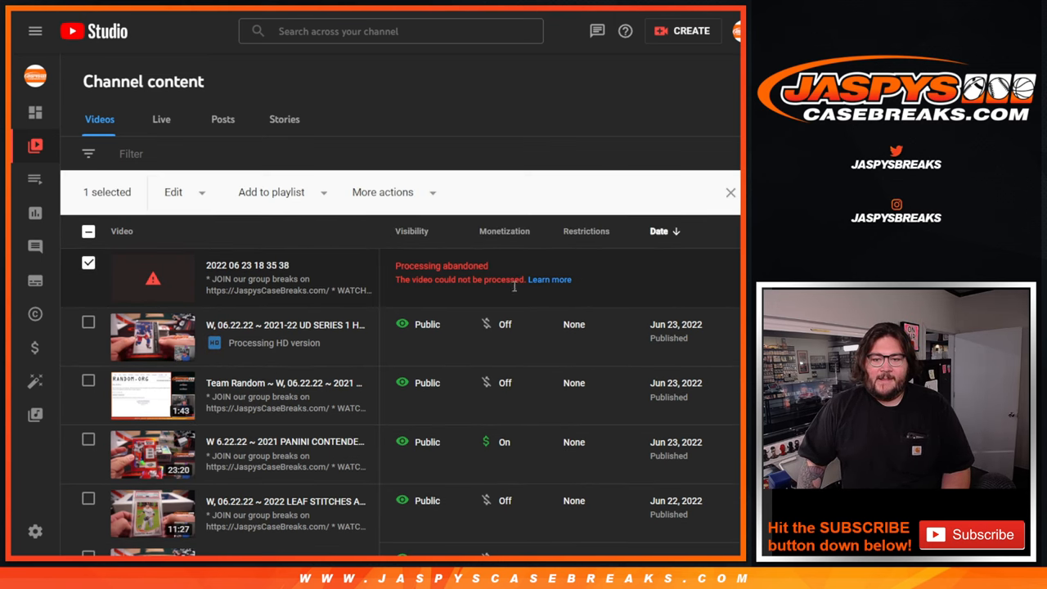
pyautogui.click(682, 29)
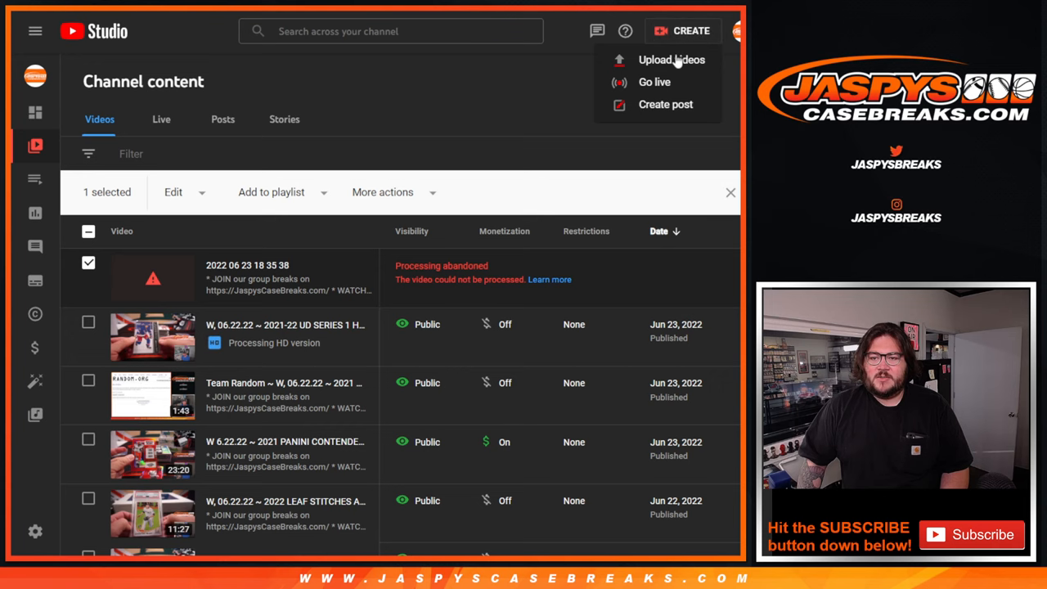
pyautogui.click(671, 59)
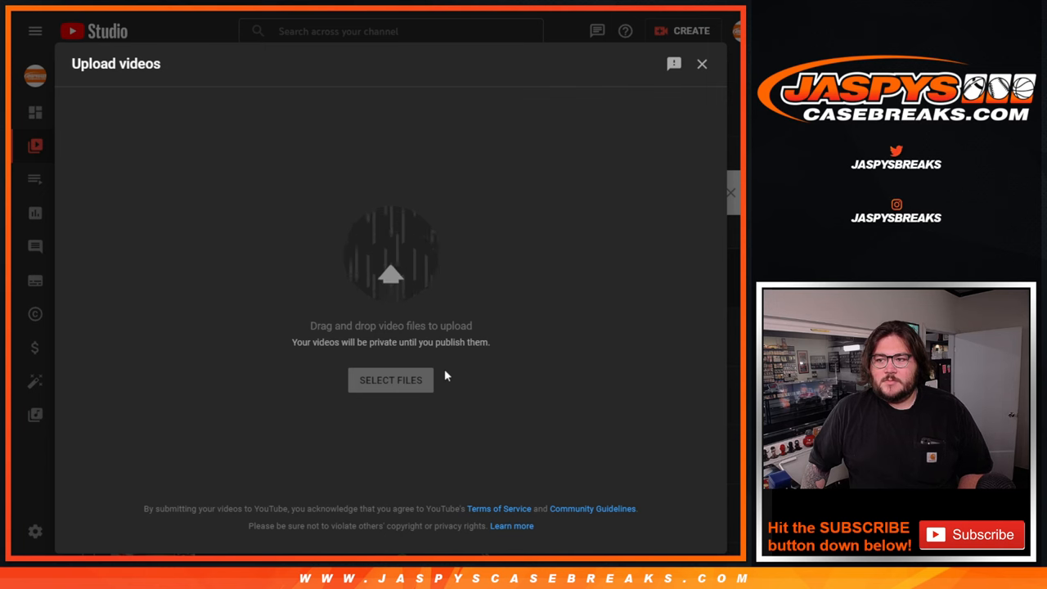
# Re-select the file, title it 'TH 6.23: 2020-21 PANINI MOSAIC BASKETBALL HOBBY PACK BREAK #52 *RT*.' with monetization Off.
pyautogui.click(389, 379)
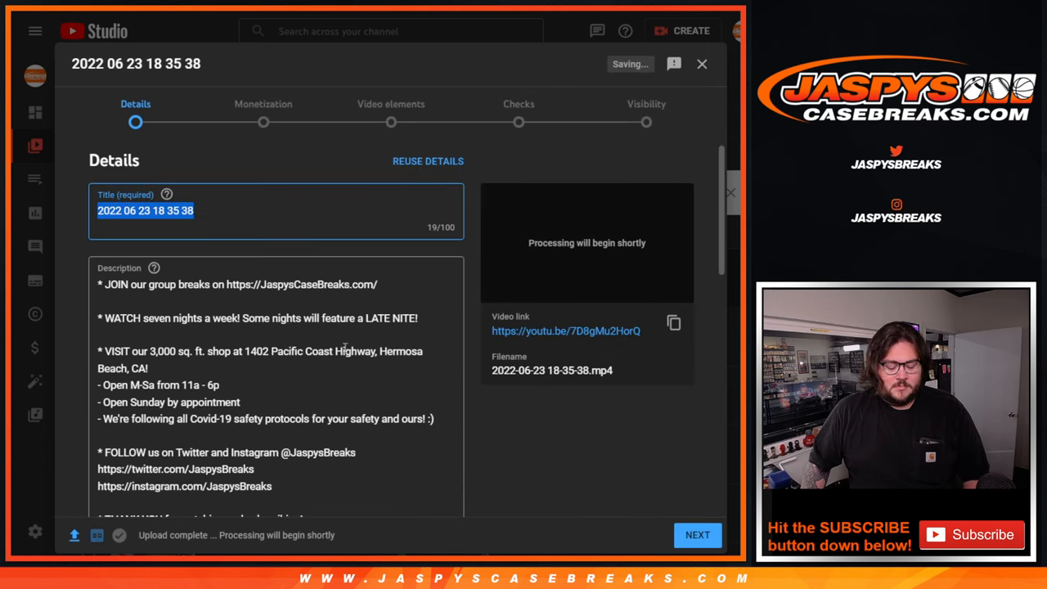
pyautogui.write('TH 6.23: 2020-21 PANINI MOSAIC BASKETBALL HOBBY PACK BREAK #52 *RT*')
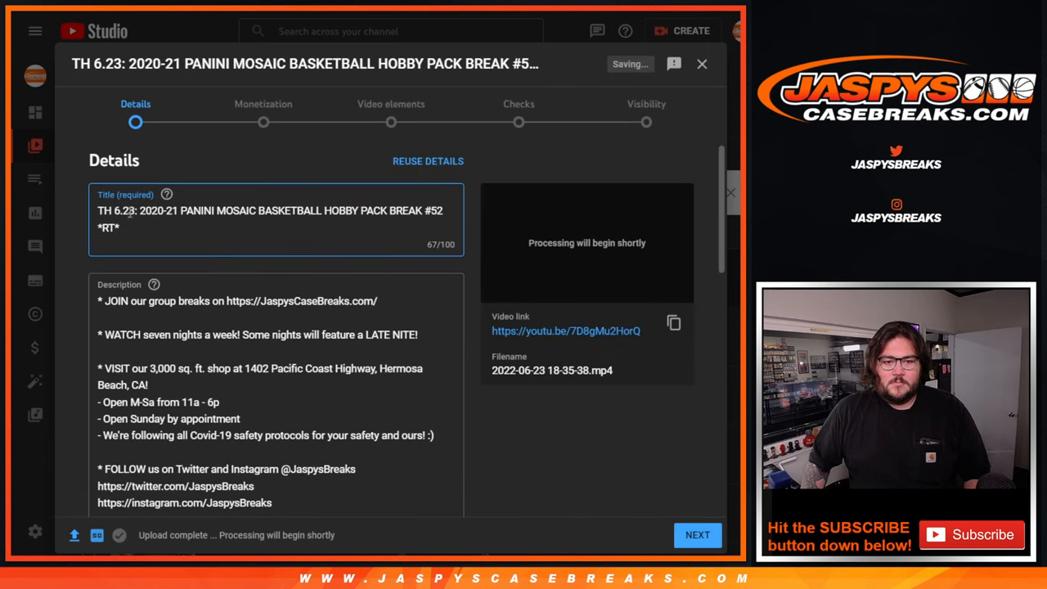
pyautogui.write('.')
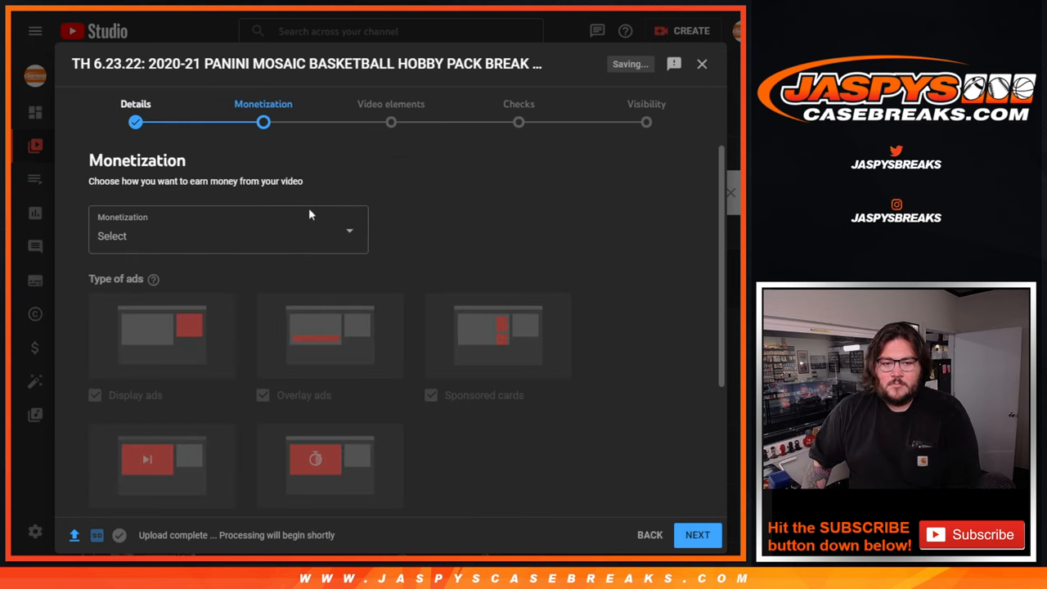
pyautogui.click(227, 235)
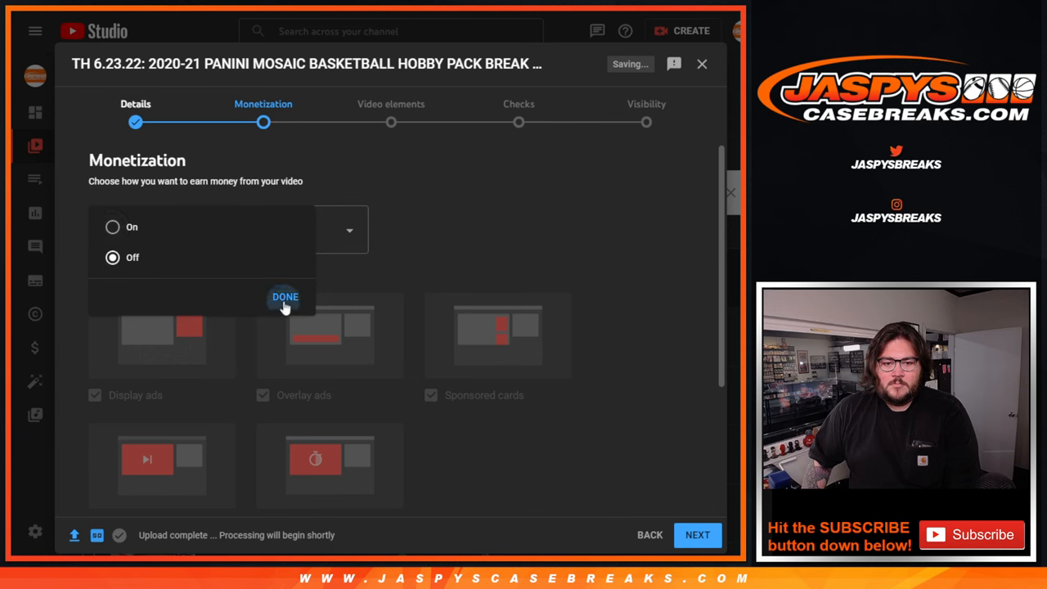
pyautogui.click(284, 296)
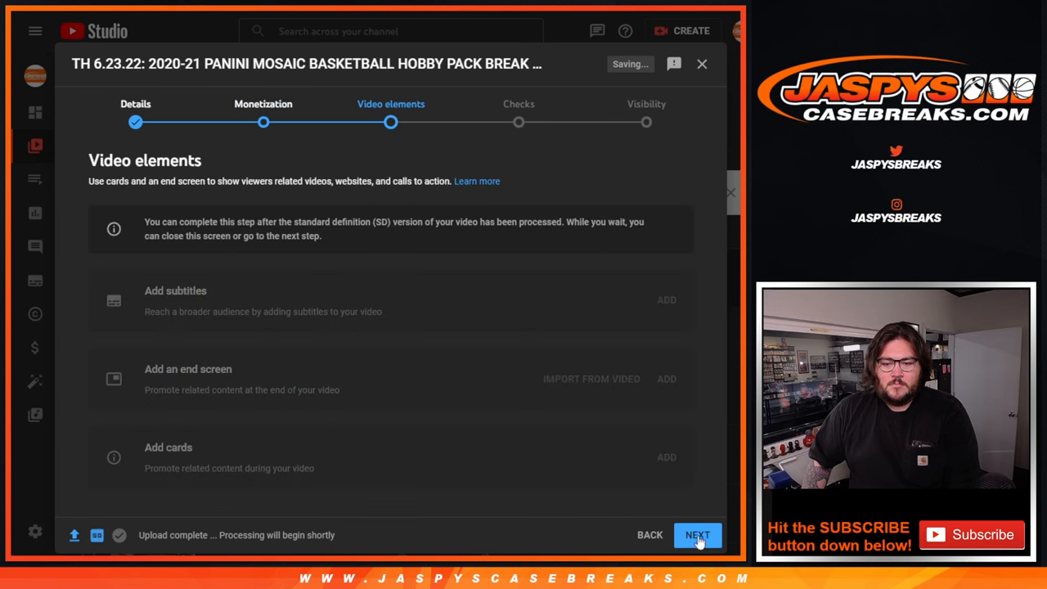
# Advance to visibility, set the video Public and publish it.
pyautogui.click(697, 533)
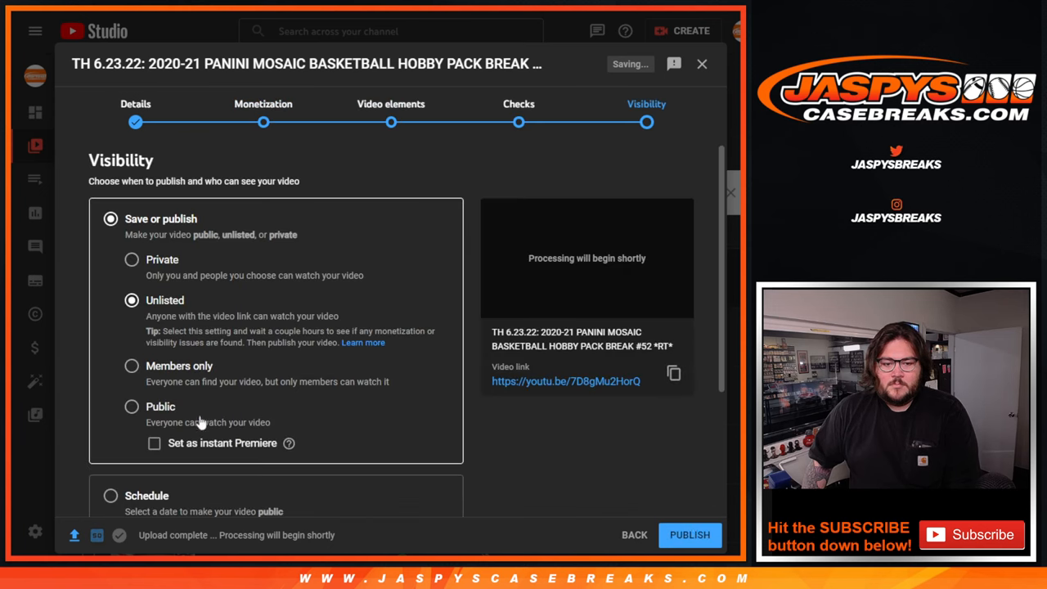
pyautogui.click(131, 406)
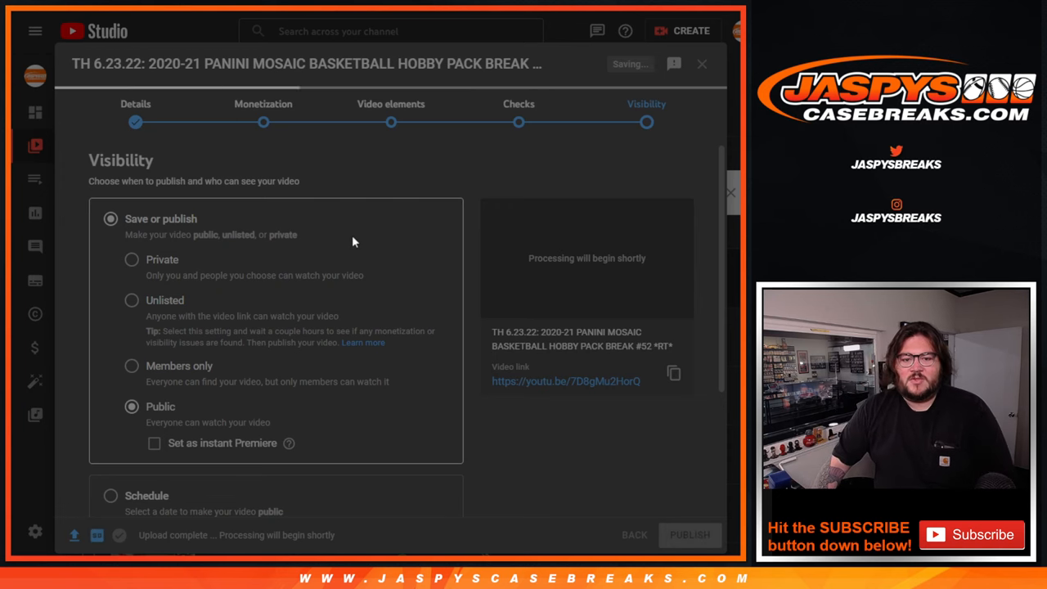
pyautogui.click(690, 534)
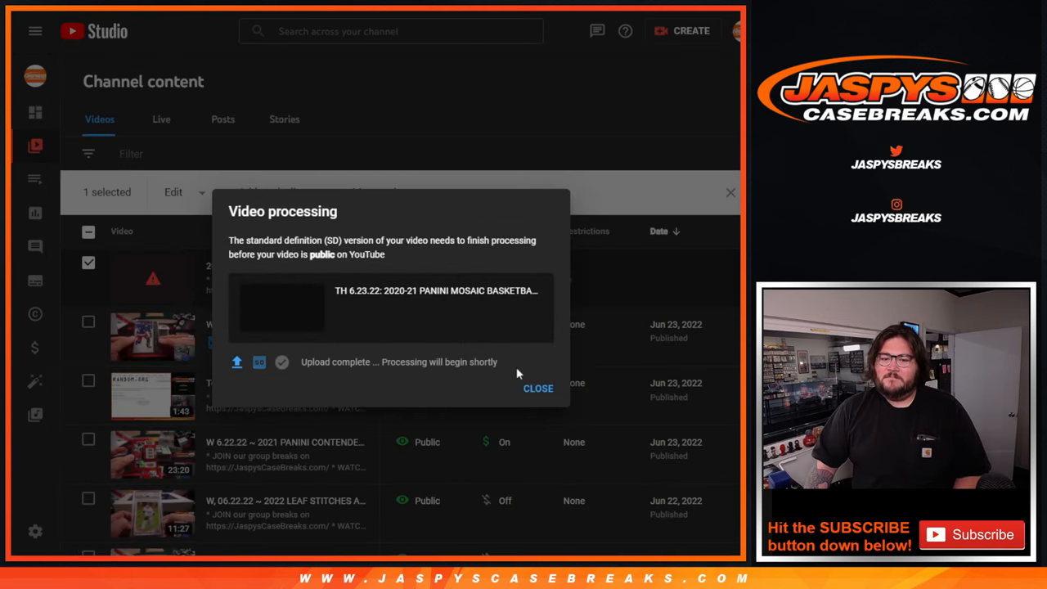
# Dismiss the video processing notice and select the second abandoned entry in the content list.
pyautogui.click(536, 387)
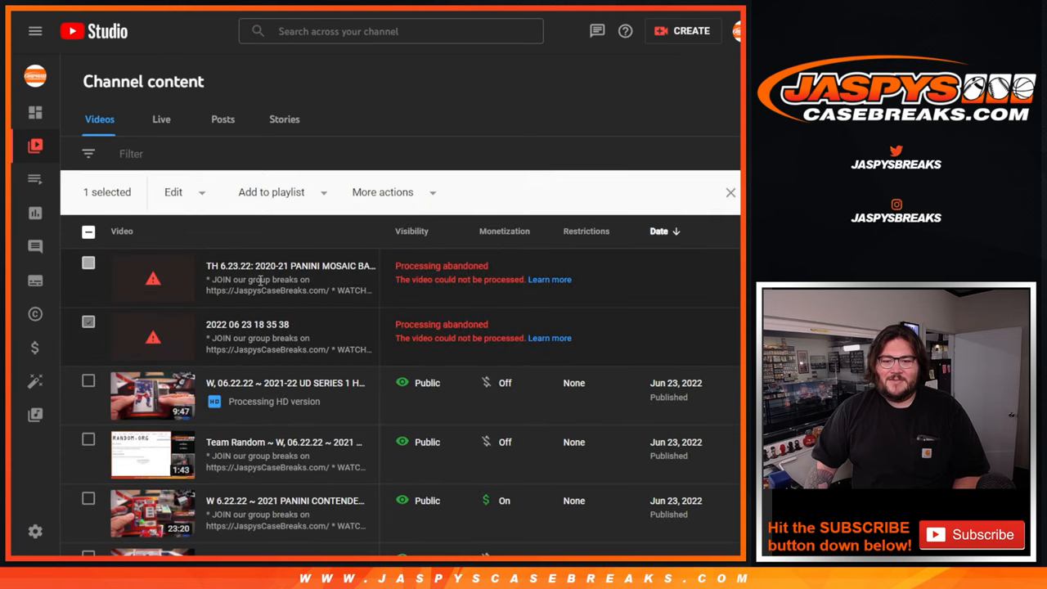
pyautogui.click(89, 320)
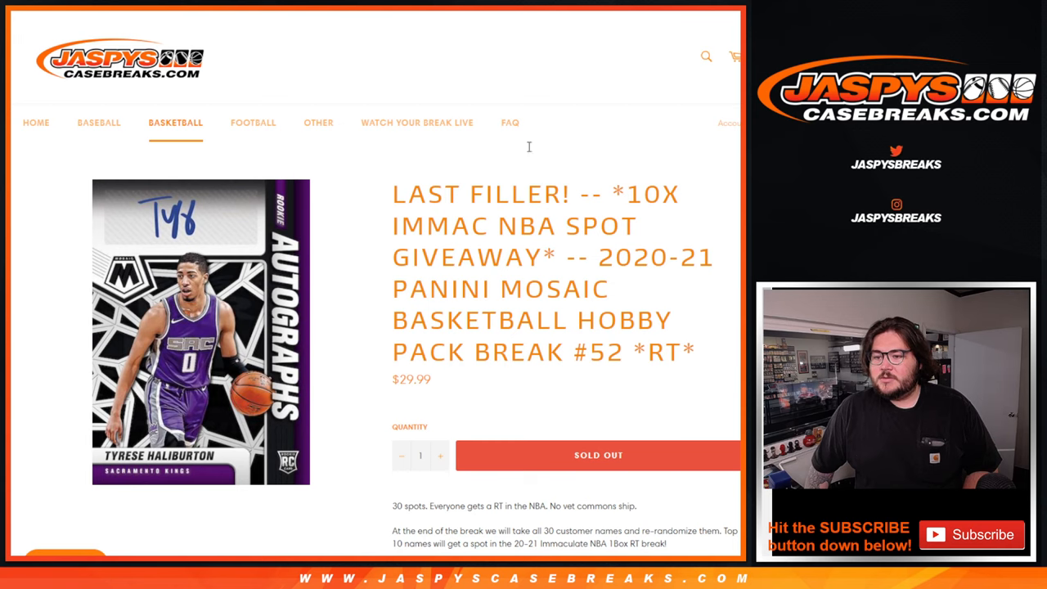
pyautogui.moveTo(353, 121)
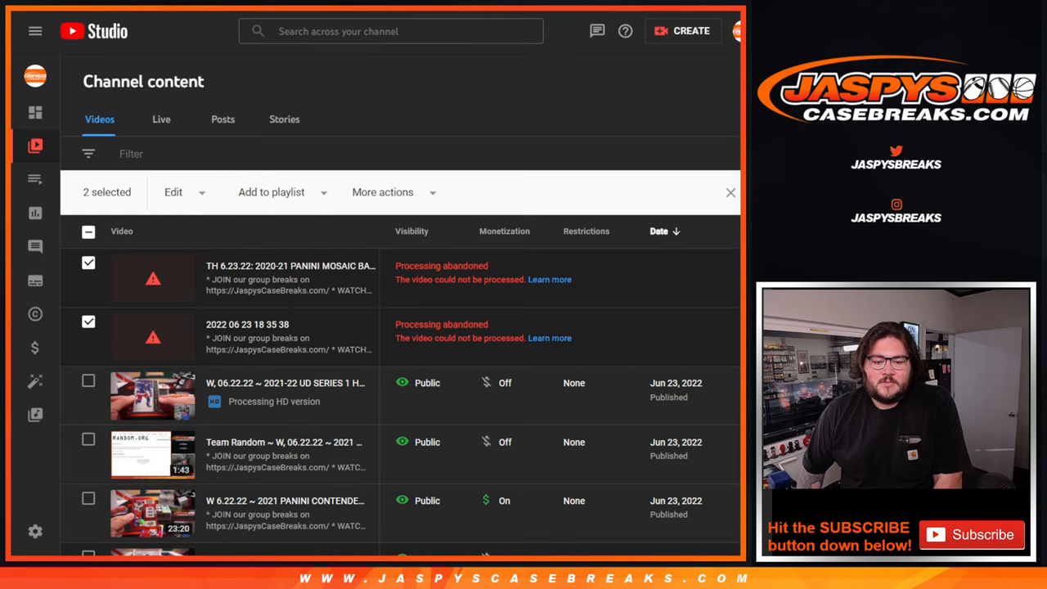
pyautogui.hscroll(3)
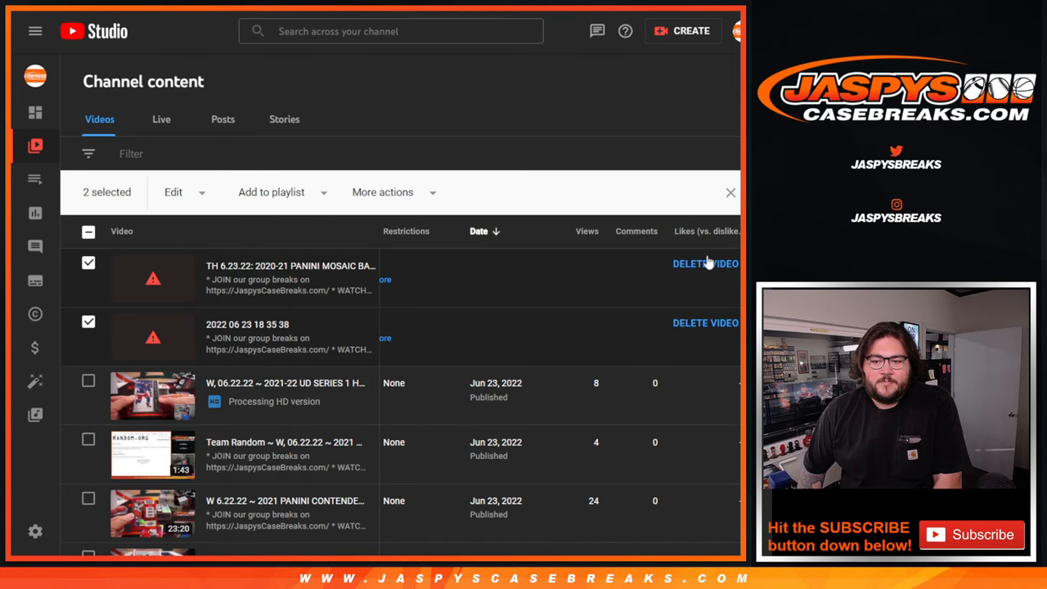
pyautogui.click(705, 264)
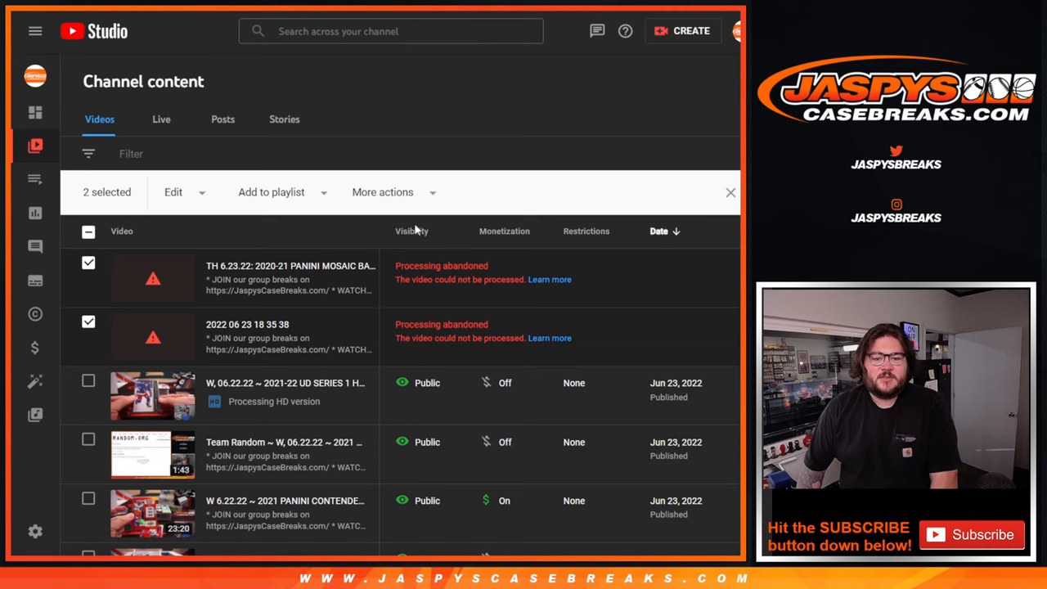
pyautogui.click(683, 29)
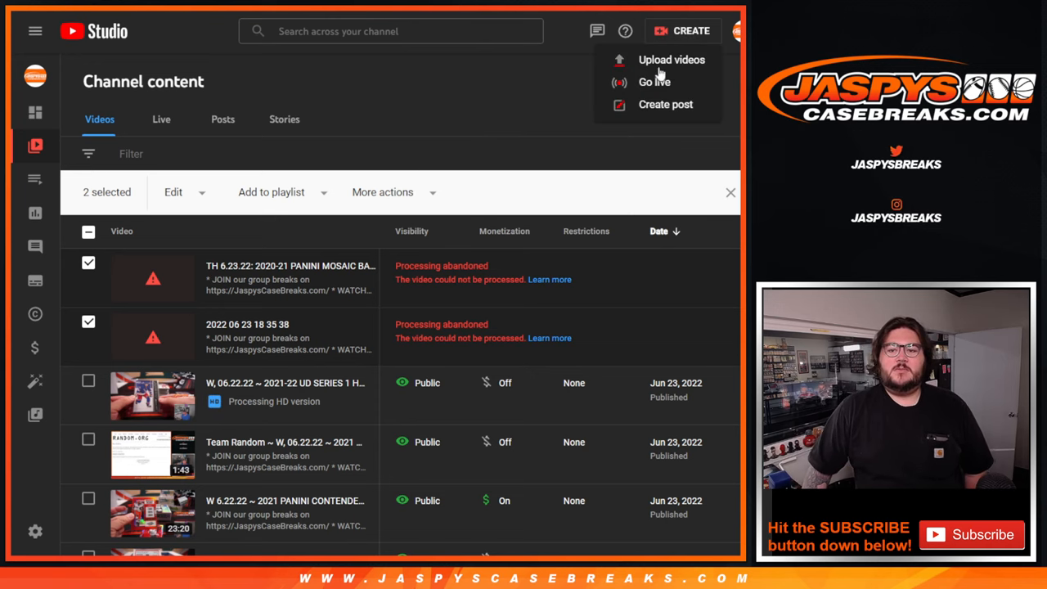
pyautogui.click(670, 59)
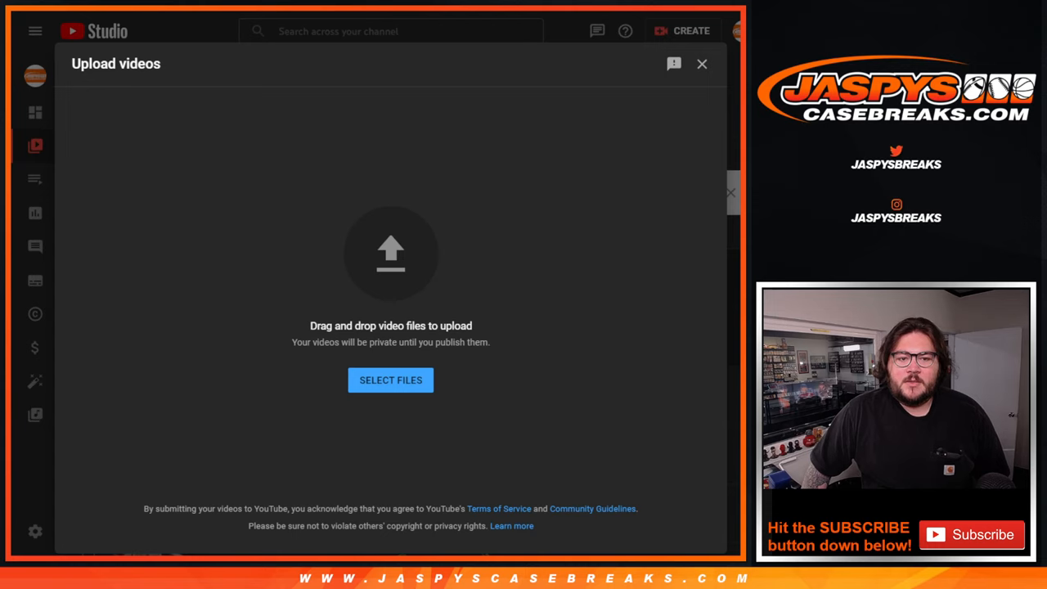
pyautogui.moveTo(635, 112)
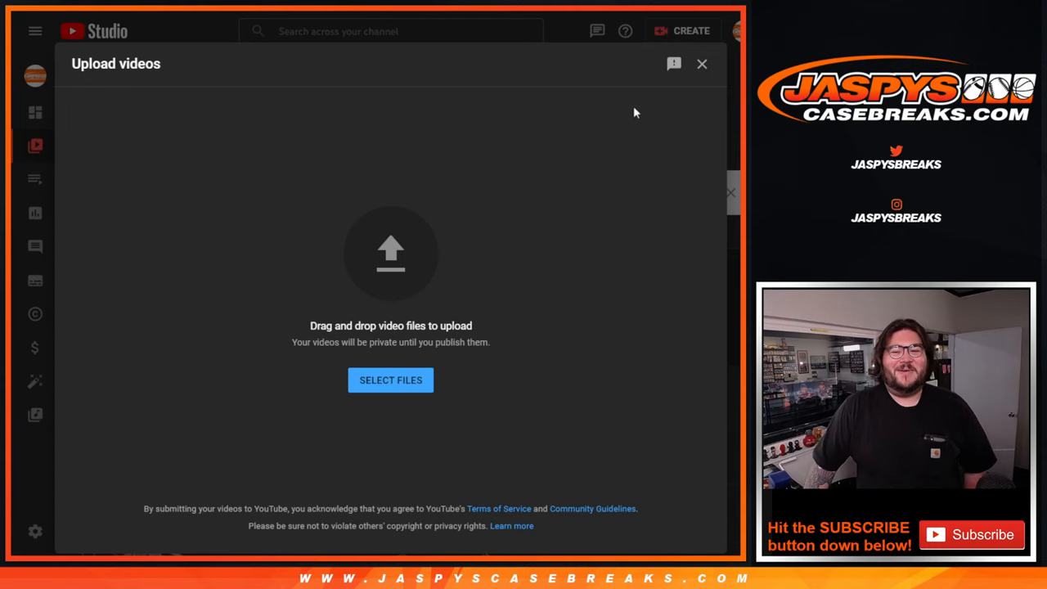
pyautogui.click(700, 63)
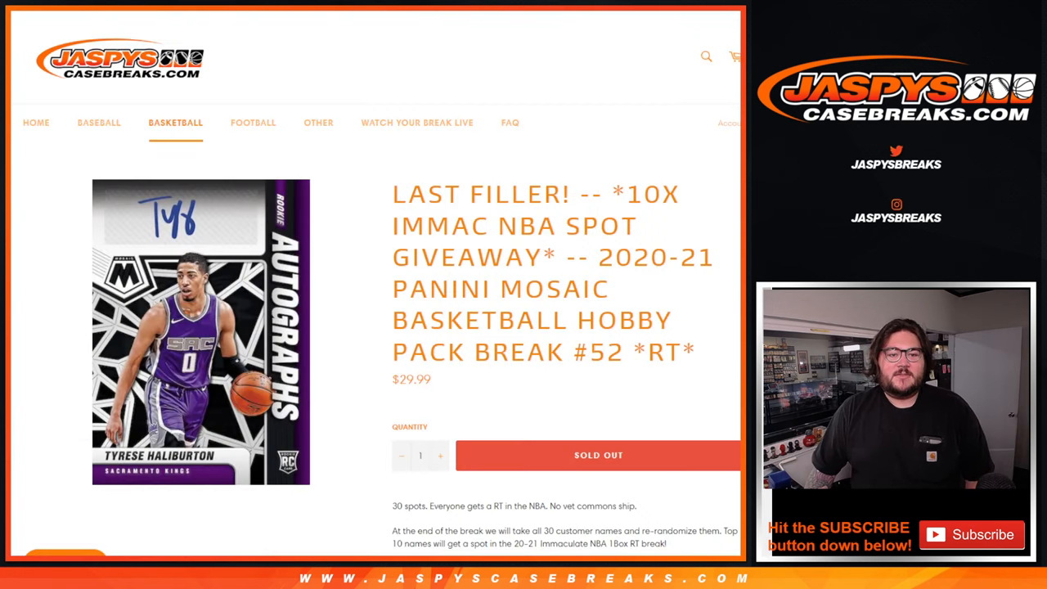
pyautogui.click(36, 123)
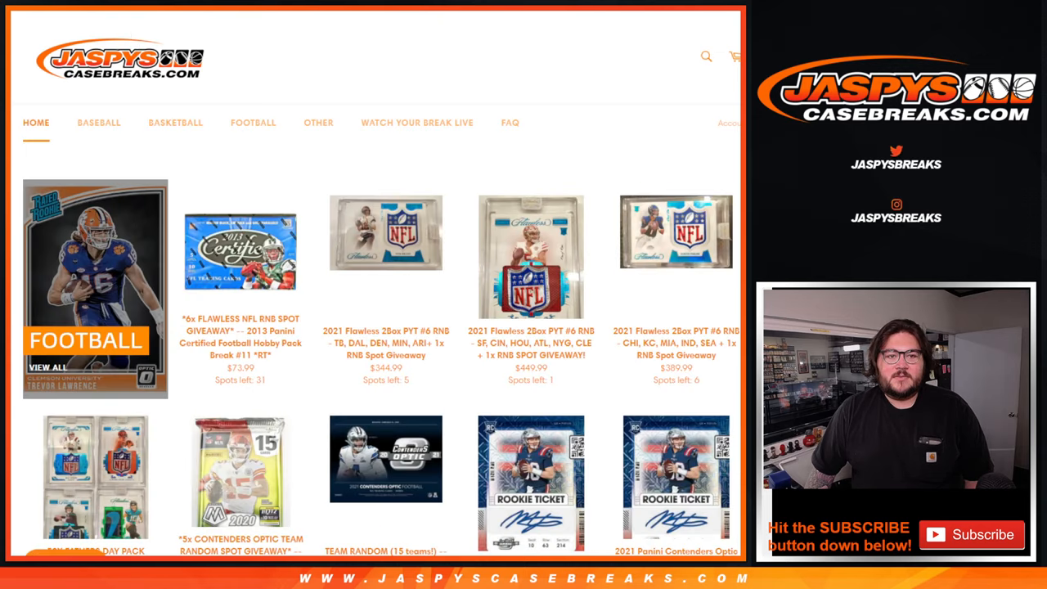